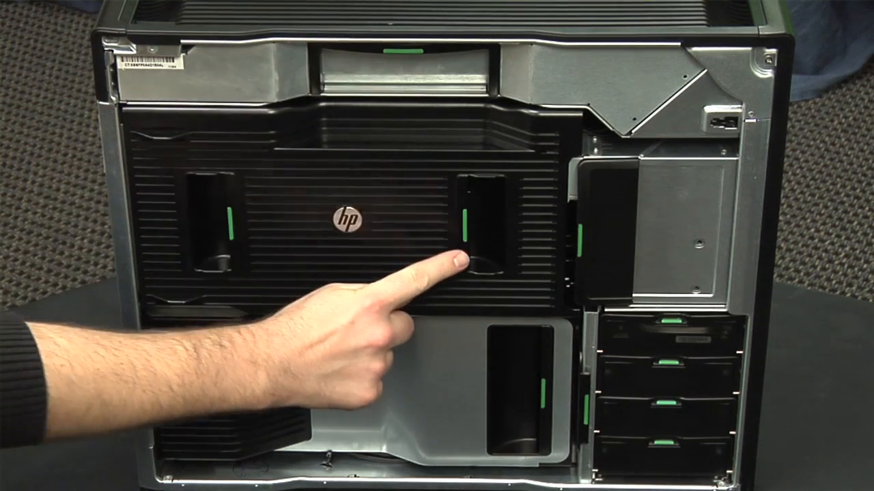
{"action": "mouse_move", "coordinate": [205, 259]}
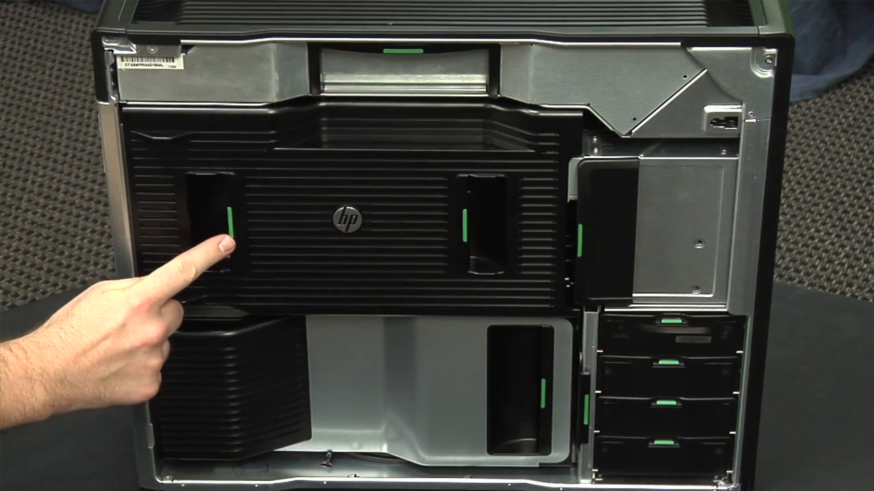